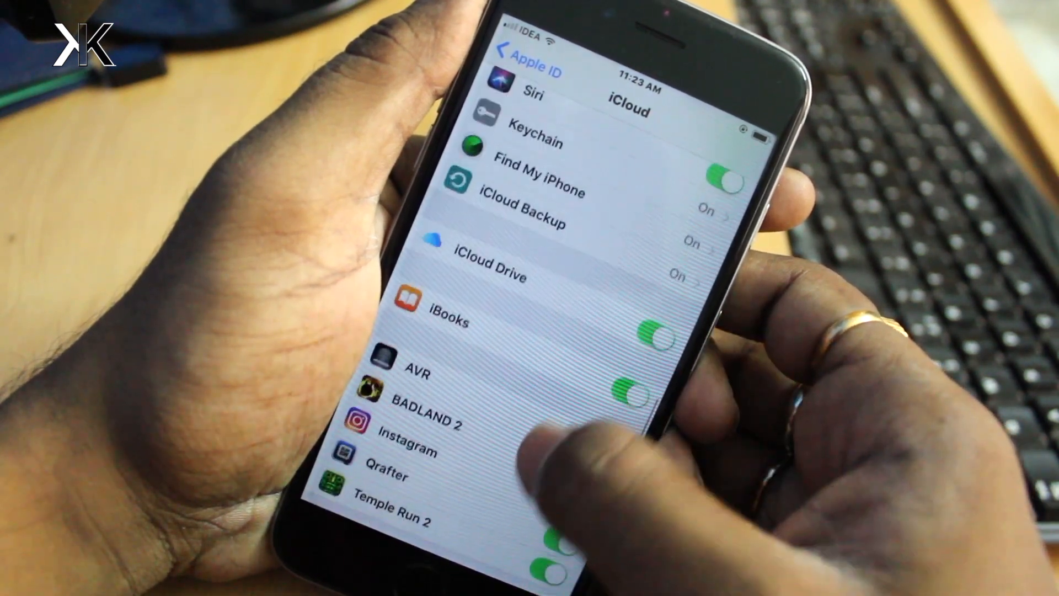
- Scroll back up to the top of the main Settings list after reviewing iCloud apps
{"action": "scroll", "scroll_direction": "up", "scroll_amount": 3}
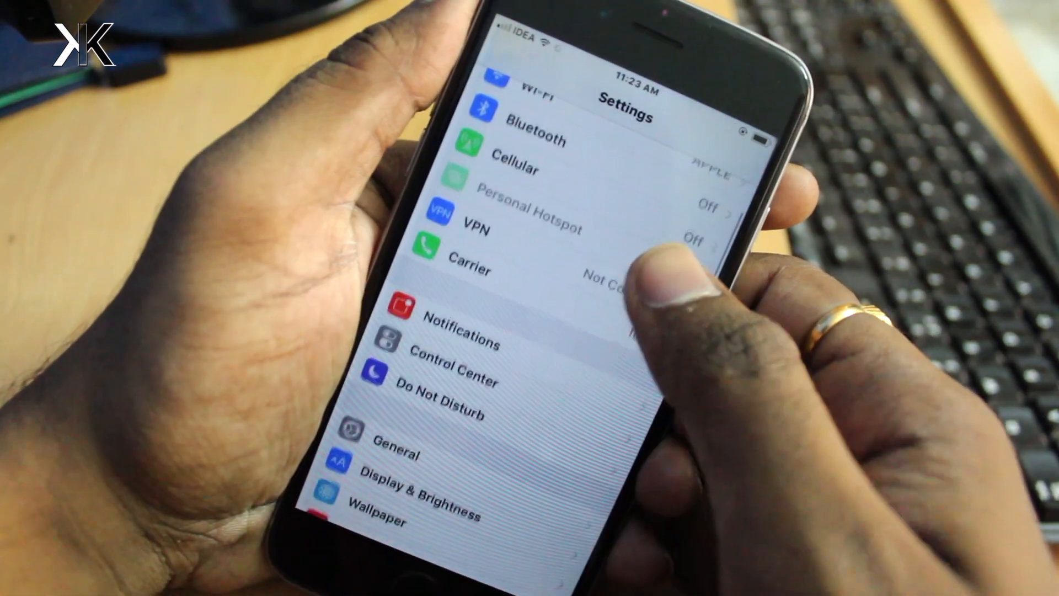
- Scroll down through the Touch ID & Passcode page to view the registered fingerprints
{"action": "scroll", "scroll_direction": "down", "scroll_amount": 3}
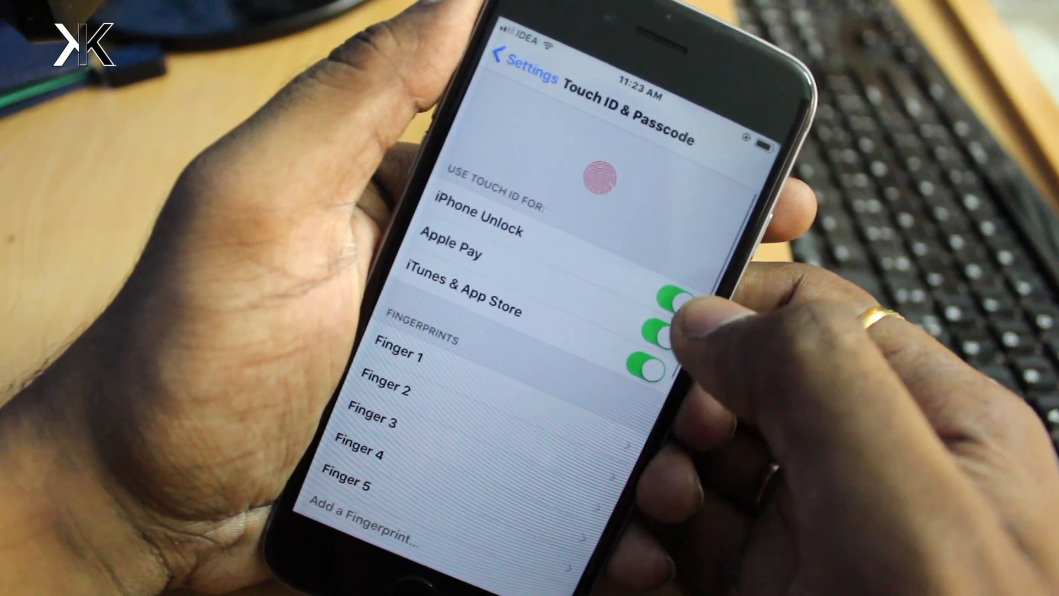
{"action": "scroll", "scroll_direction": "down", "scroll_amount": 3}
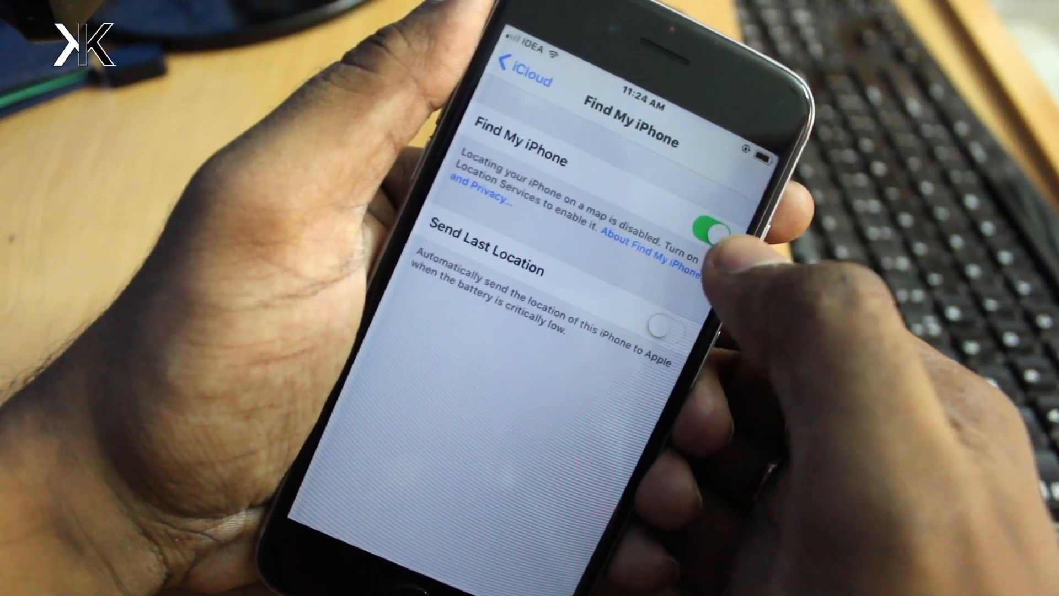
- Switch off the Find My iPhone toggle in iCloud settings
{"action": "left_click", "coordinate": [709, 223]}
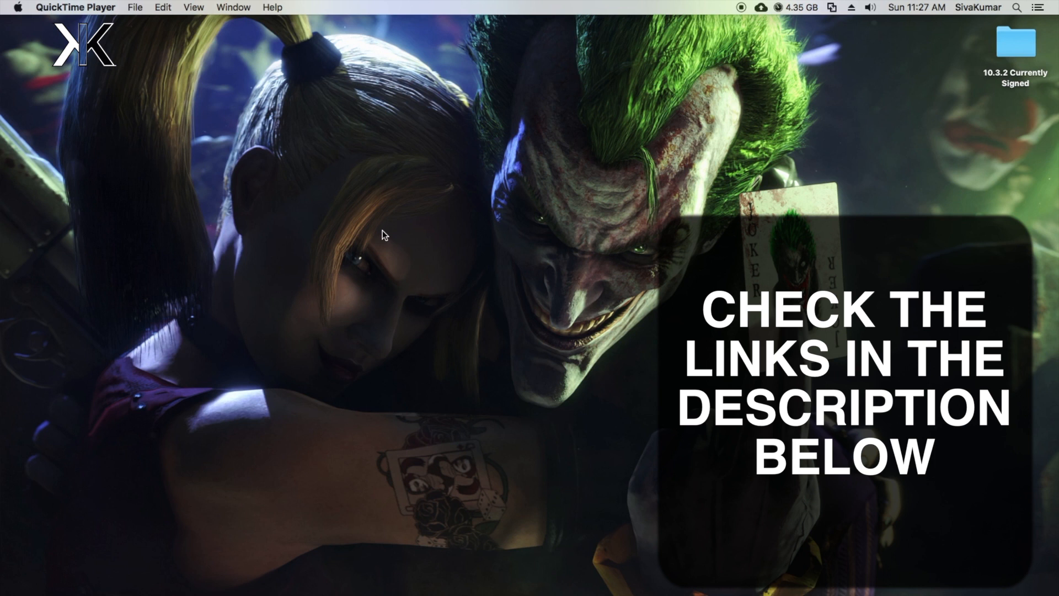
{"action": "mouse_move", "coordinate": [308, 562]}
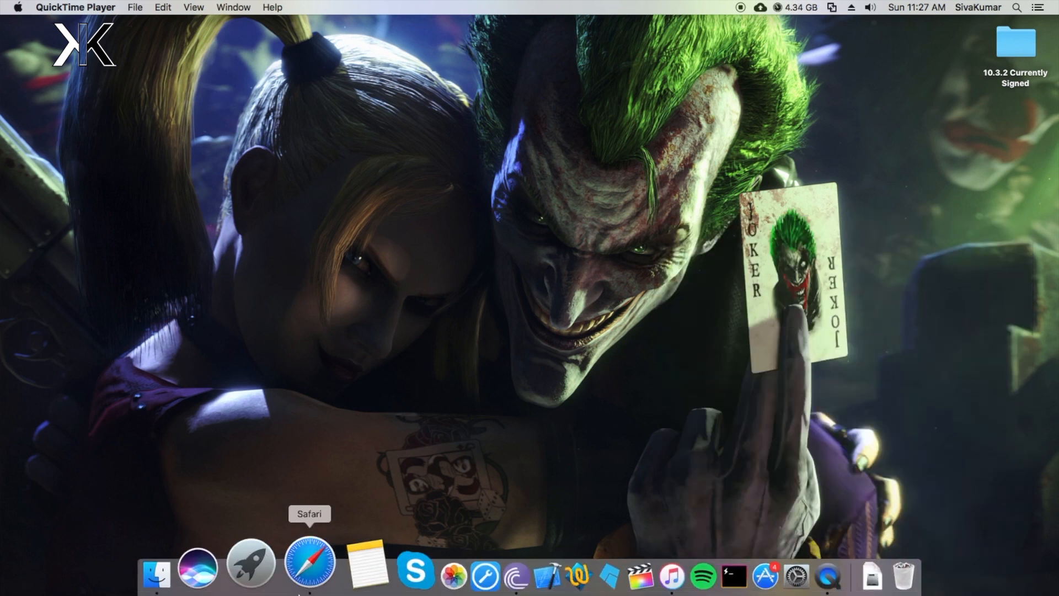
- Open ipsw.me in Safari and choose iPhone, then the iPhone 6 model
{"action": "left_click", "coordinate": [309, 563]}
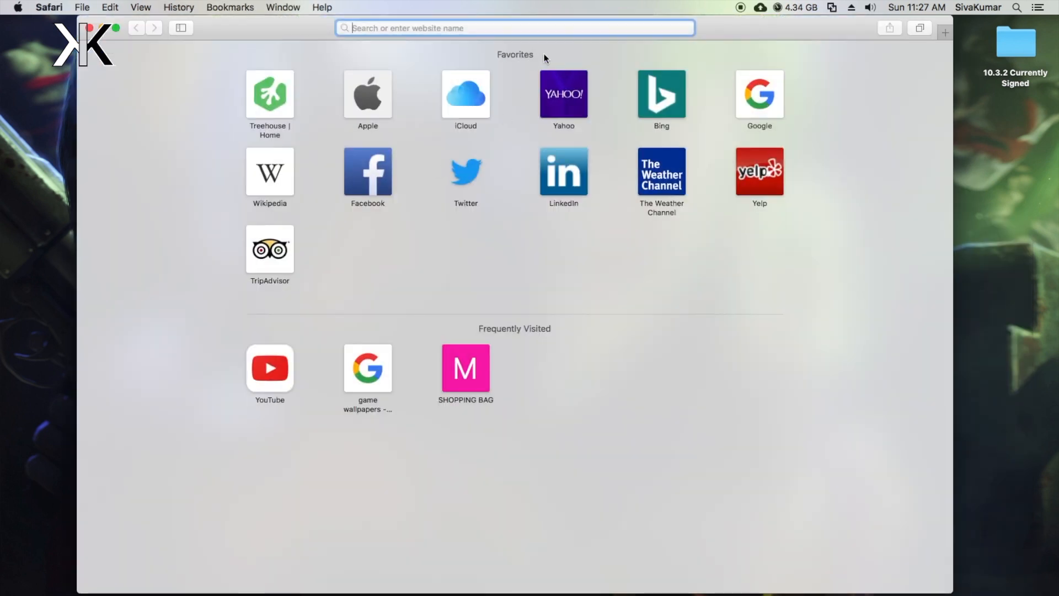
{"action": "type", "text": "i"}
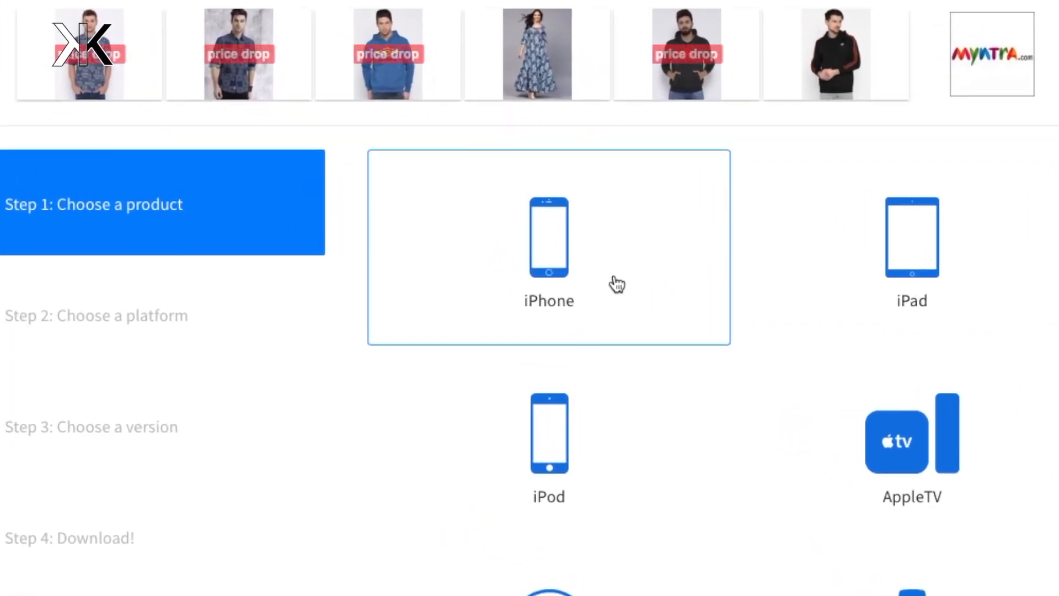
{"action": "left_click", "coordinate": [548, 239]}
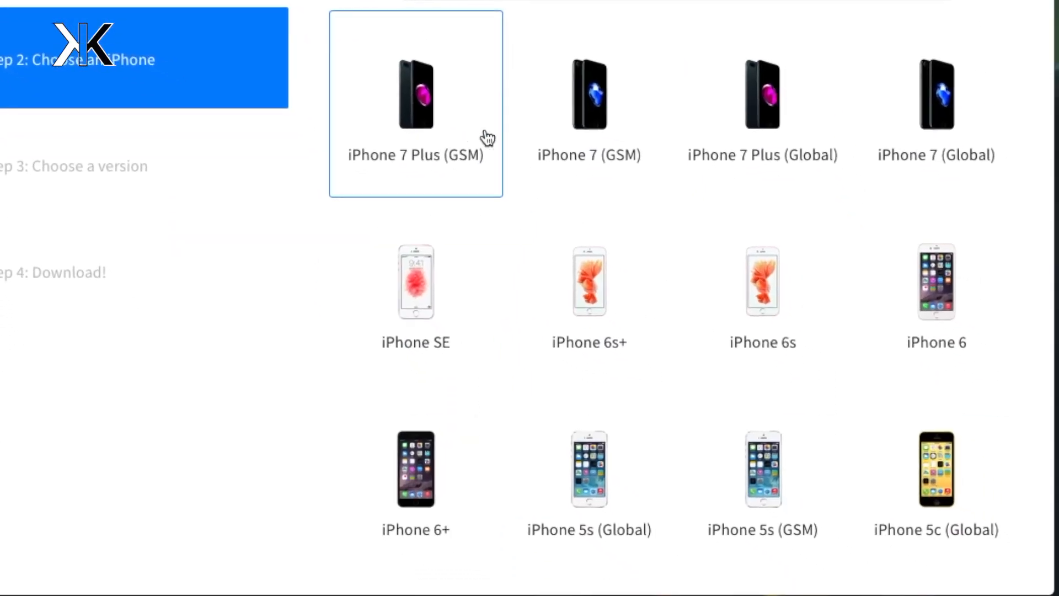
{"action": "left_click", "coordinate": [415, 291]}
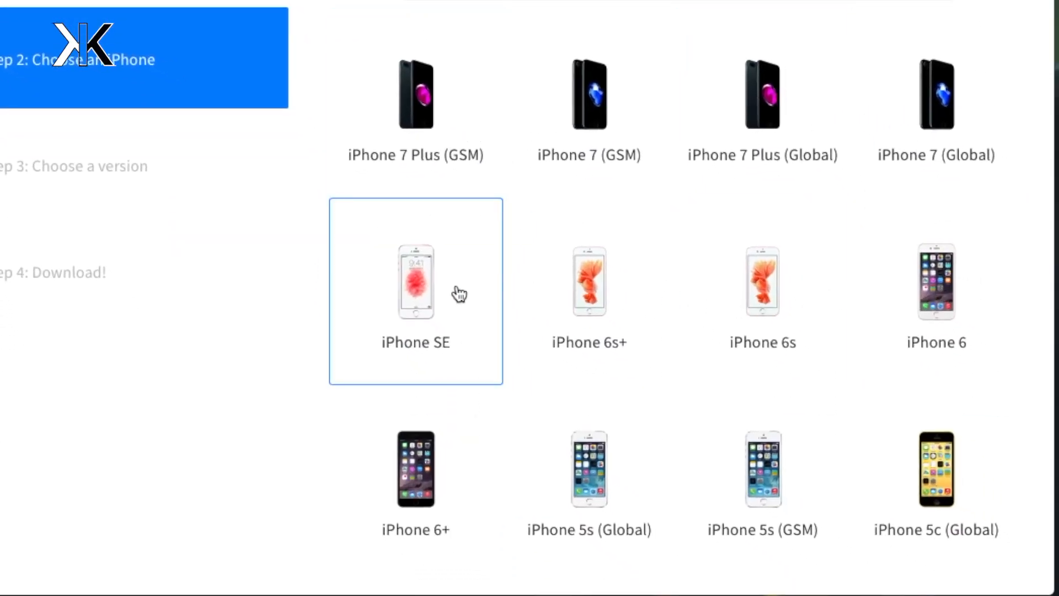
{"action": "left_click", "coordinate": [936, 468]}
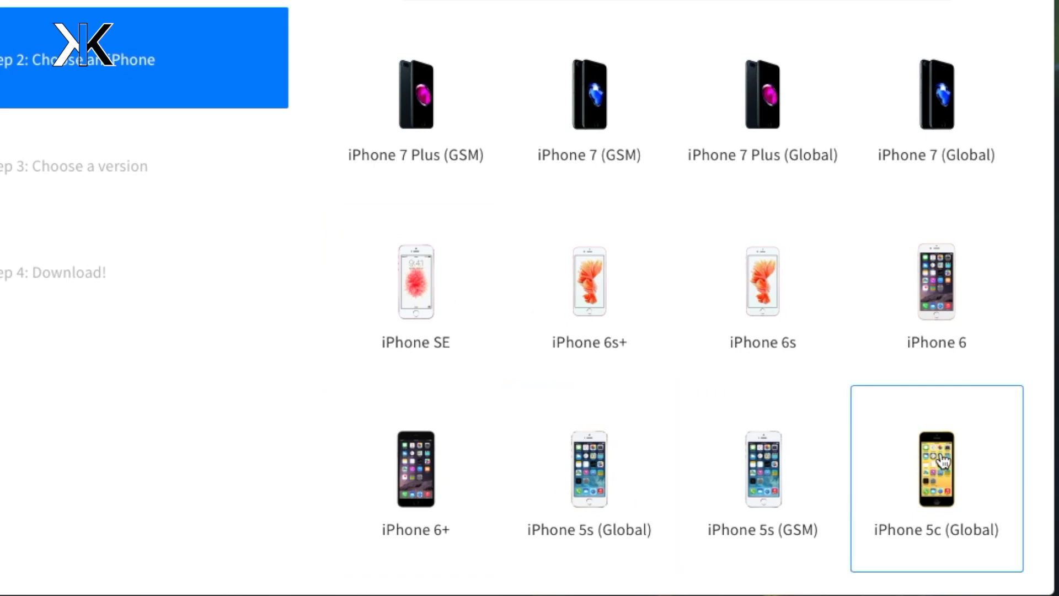
{"action": "scroll", "scroll_direction": "down", "scroll_amount": 3}
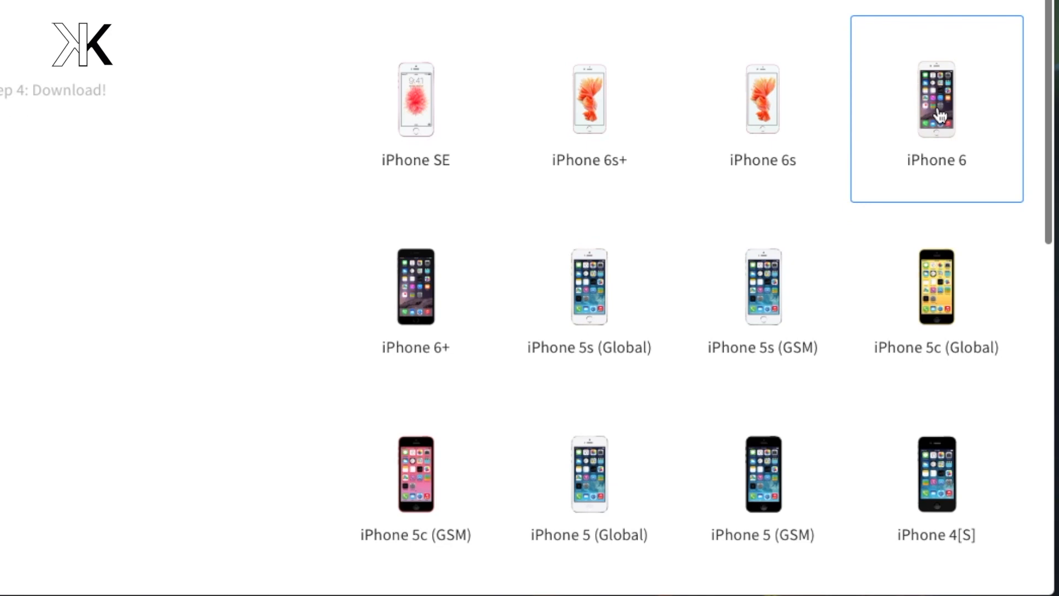
{"action": "left_click", "coordinate": [935, 100]}
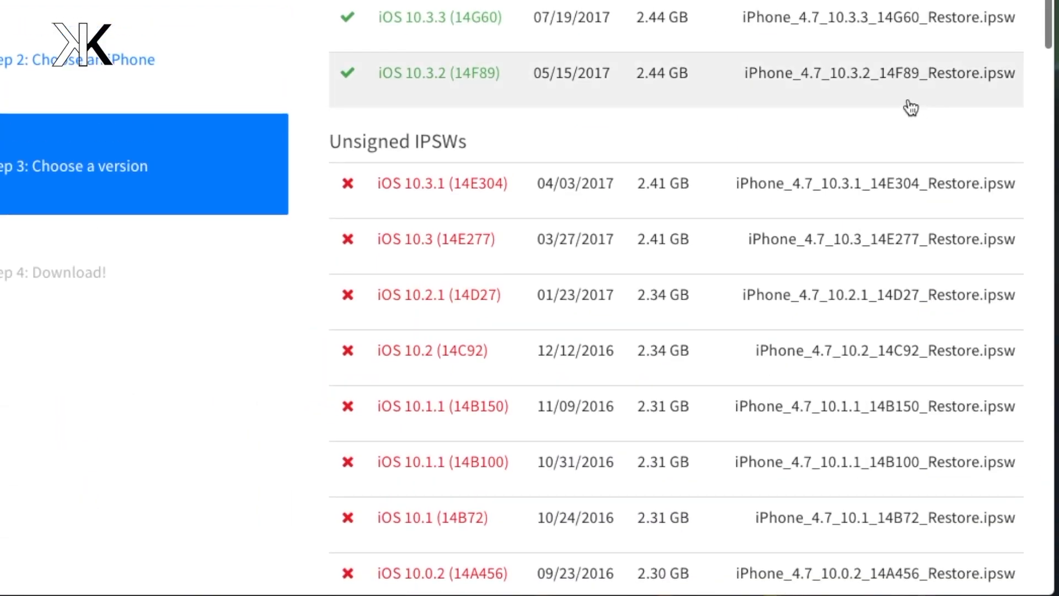
- Download the signed iOS 10.3.2 (14F89) IPSW into the 10.3.2 Currently Signed folder
{"action": "scroll", "scroll_direction": "up", "scroll_amount": 3}
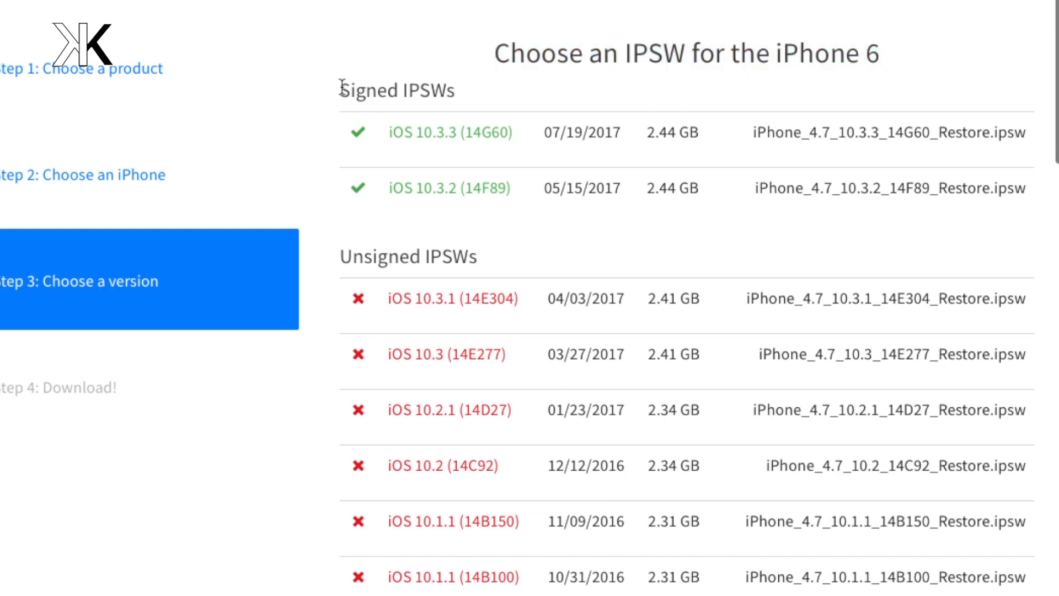
{"action": "double_click", "coordinate": [396, 90]}
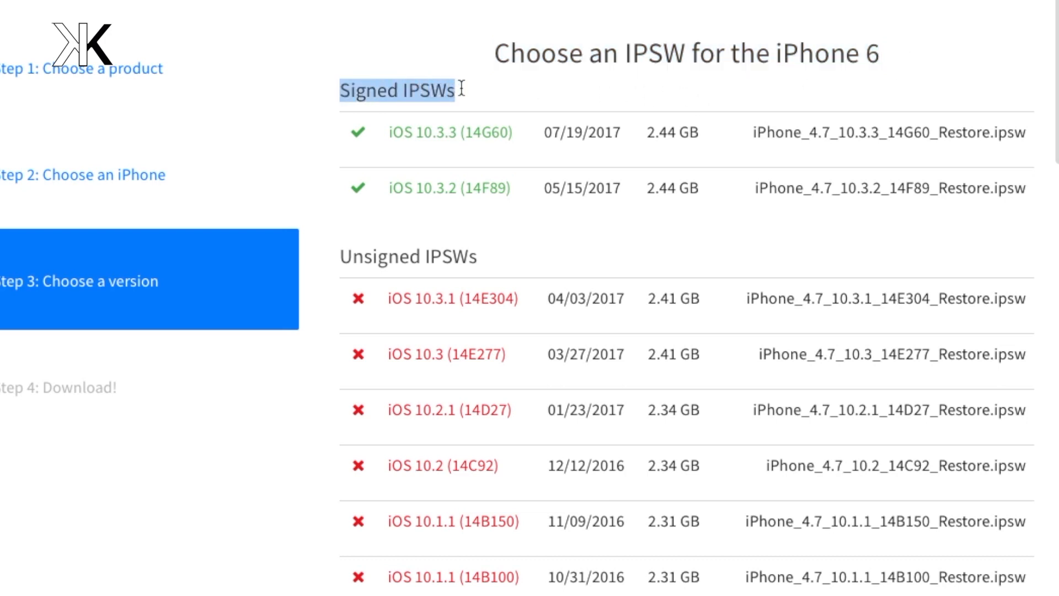
{"action": "mouse_move", "coordinate": [391, 236]}
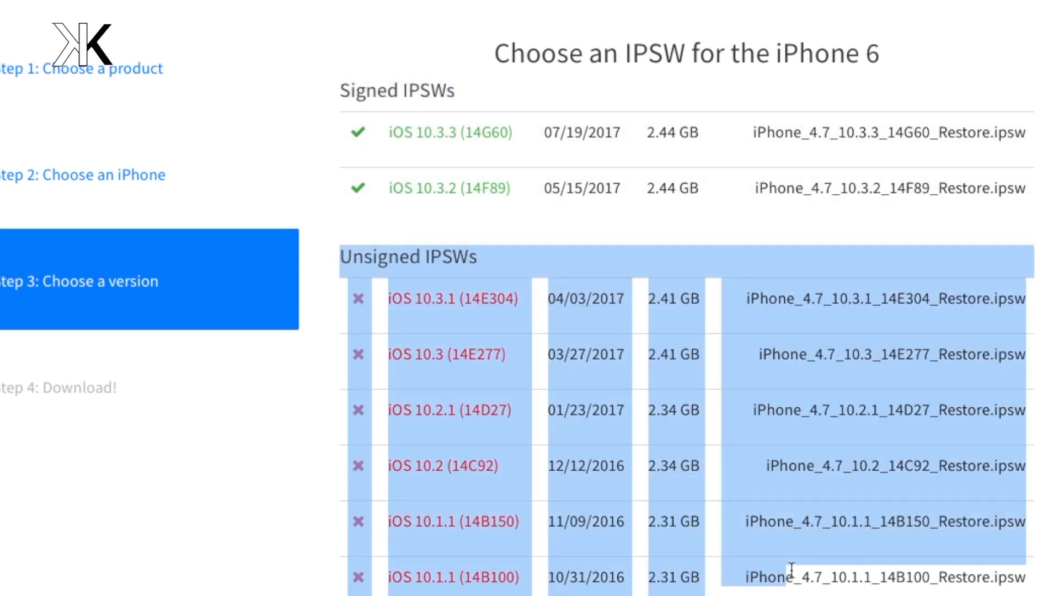
{"action": "mouse_move", "coordinate": [1027, 581]}
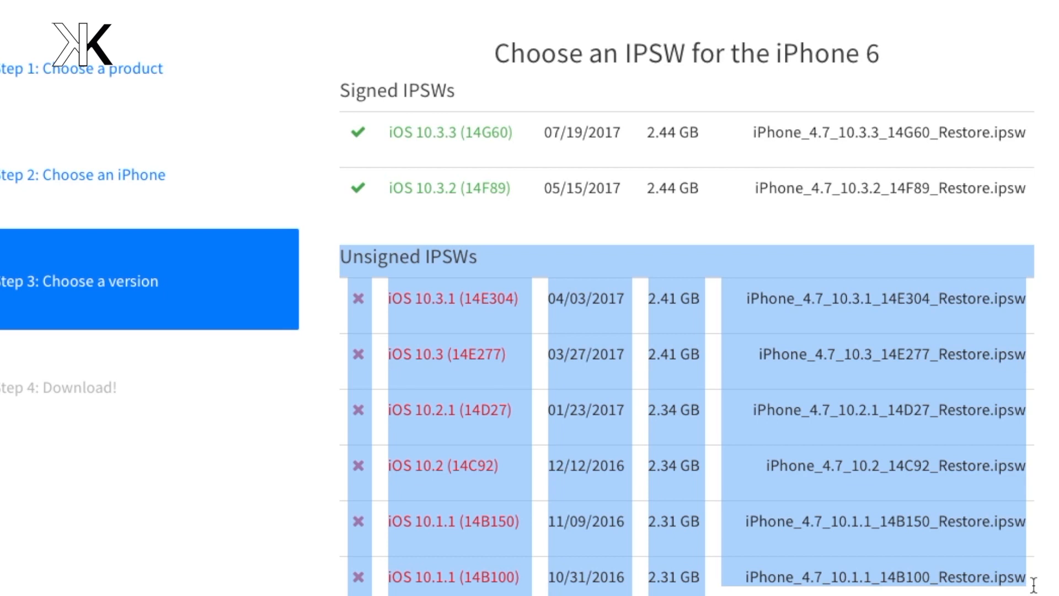
{"action": "mouse_move", "coordinate": [921, 466]}
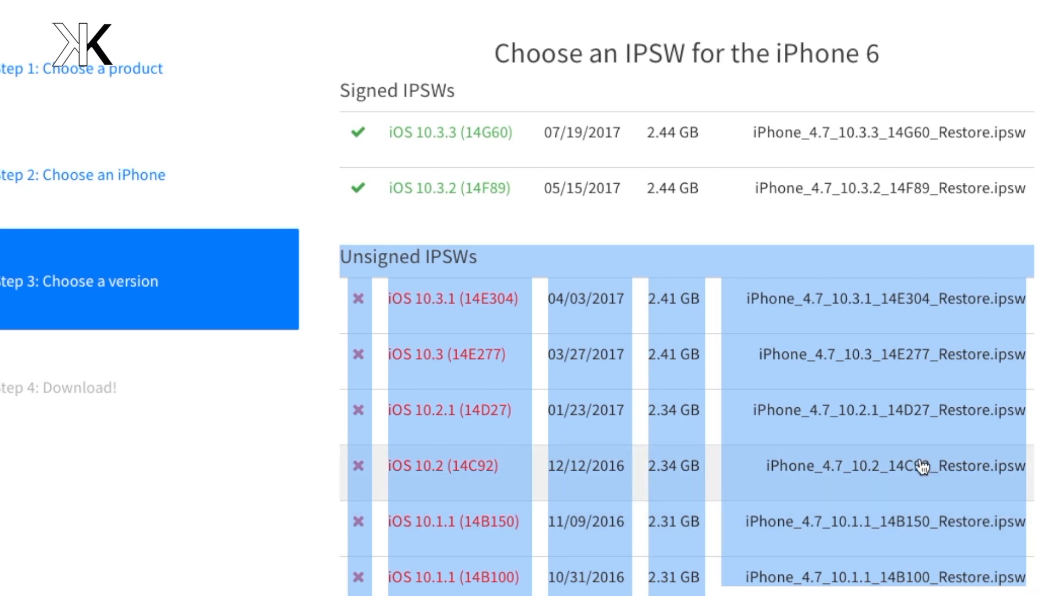
{"action": "mouse_move", "coordinate": [466, 476]}
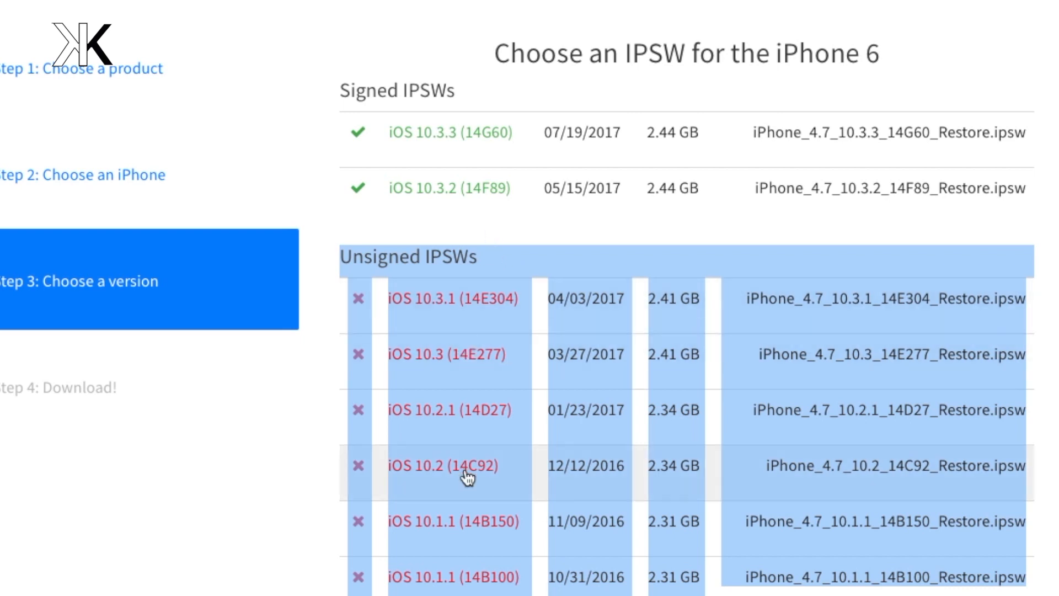
{"action": "mouse_move", "coordinate": [338, 106]}
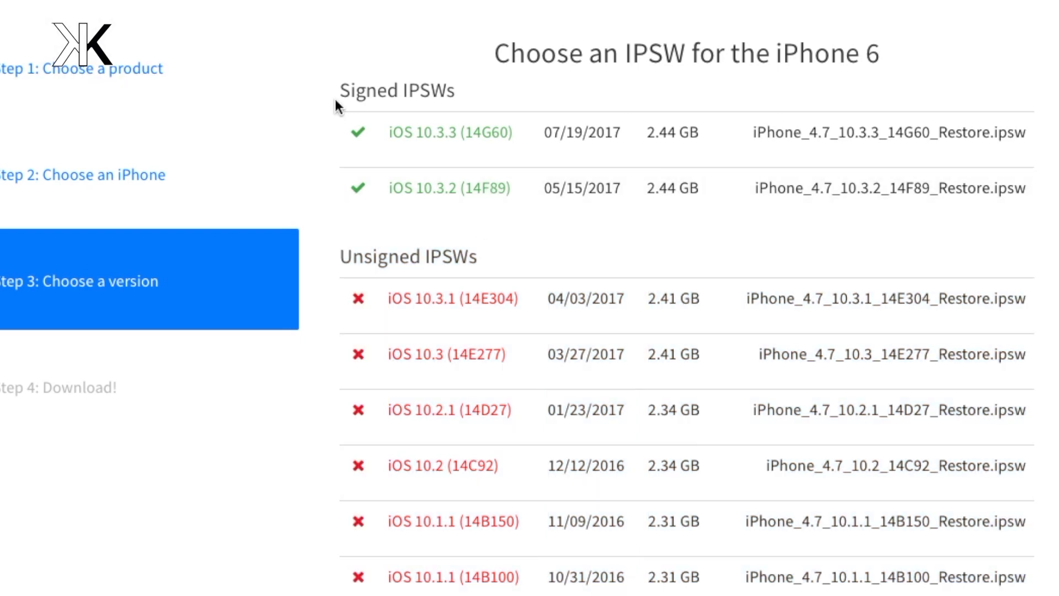
{"action": "mouse_move", "coordinate": [456, 195]}
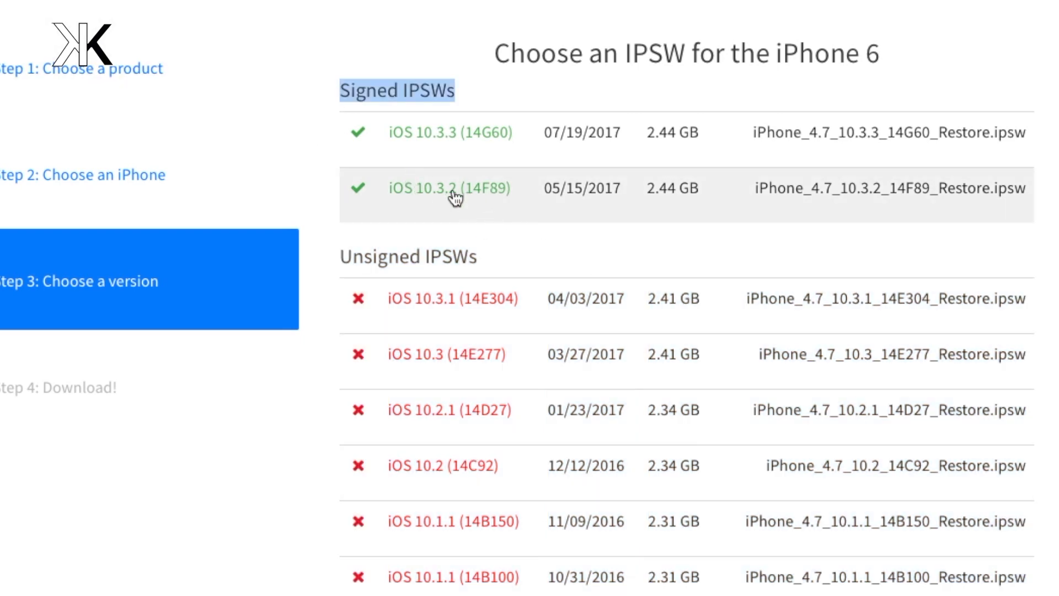
{"action": "mouse_move", "coordinate": [494, 208]}
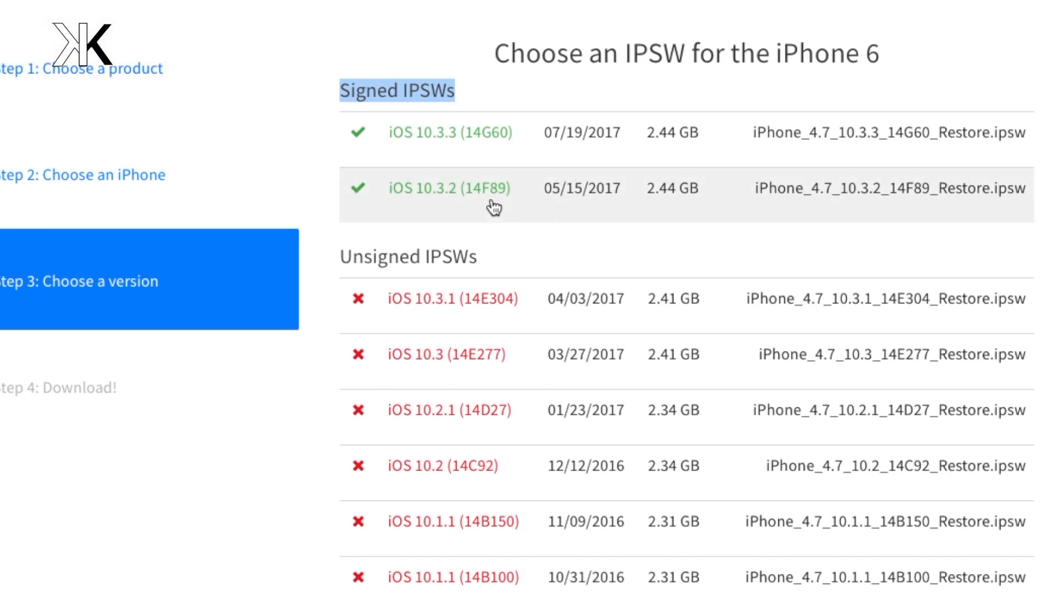
{"action": "mouse_move", "coordinate": [442, 193]}
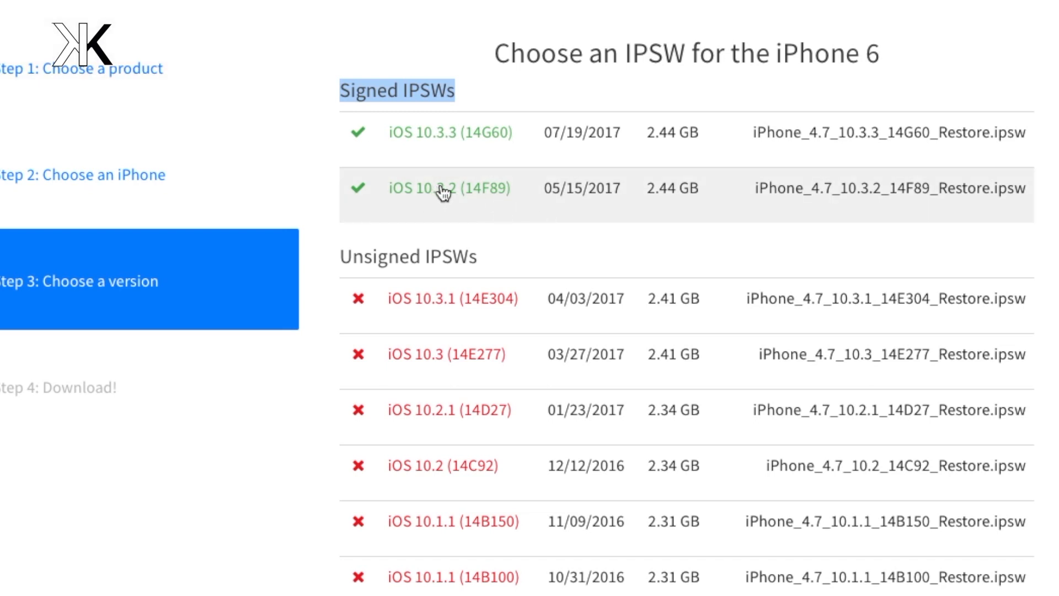
{"action": "mouse_move", "coordinate": [448, 195]}
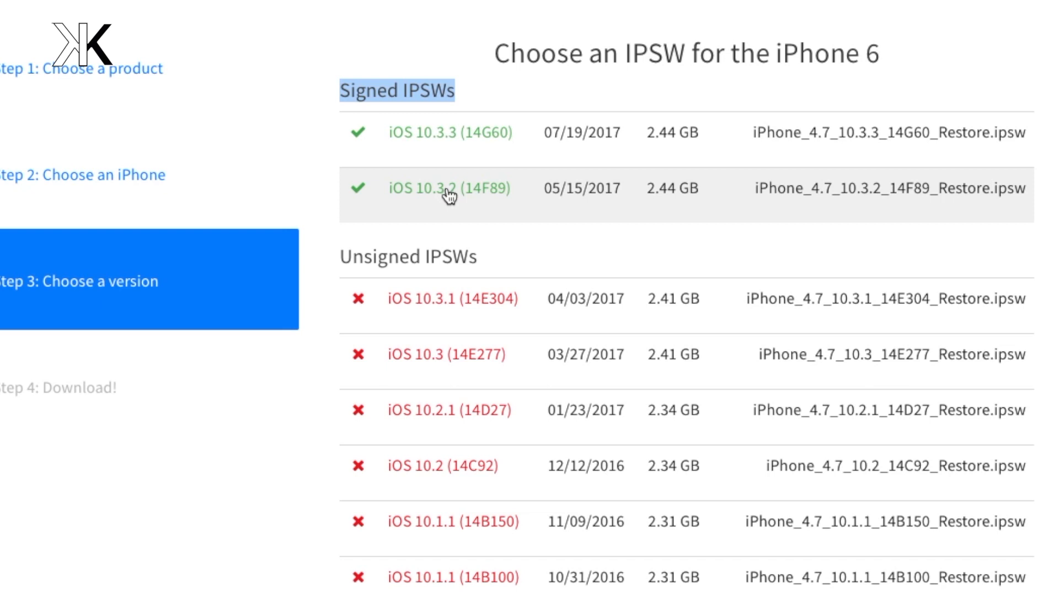
{"action": "left_click", "coordinate": [449, 188]}
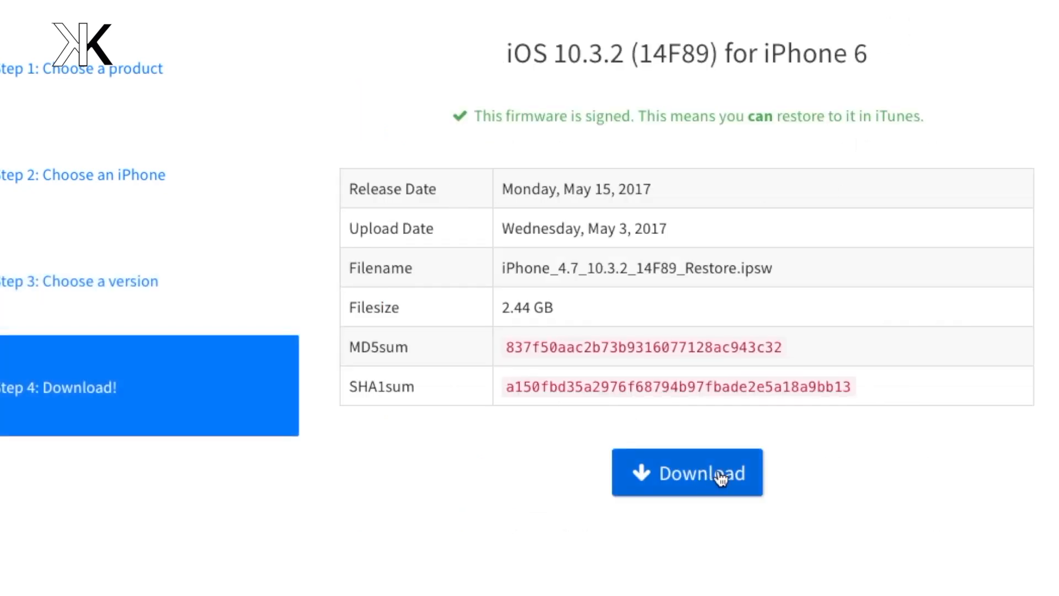
{"action": "scroll", "scroll_direction": "up", "scroll_amount": 3}
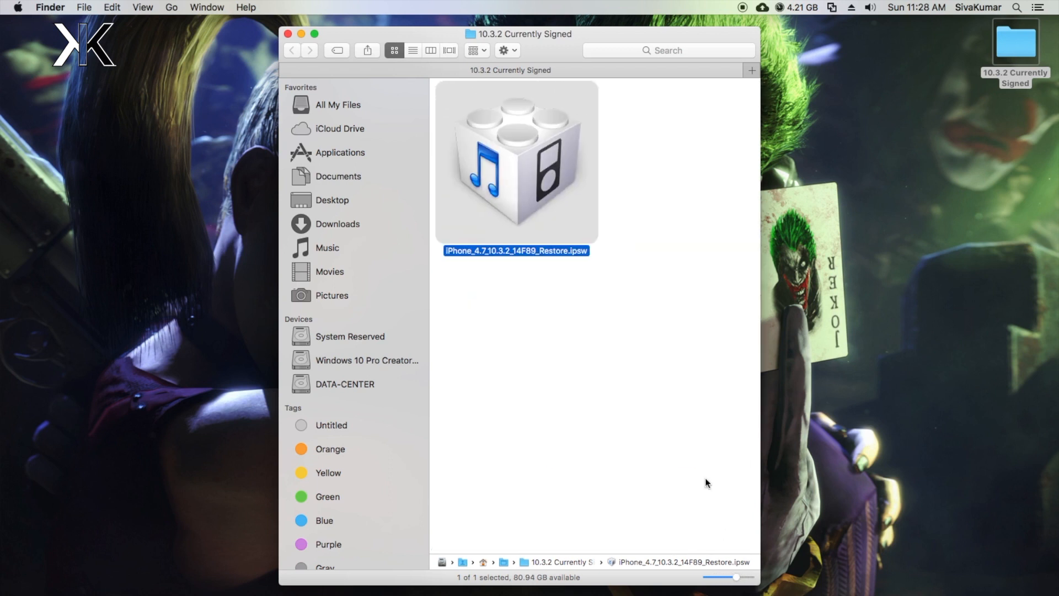
- Close the firmware folder window, launch iTunes, and select the connected iPhone
{"action": "left_click", "coordinate": [517, 228]}
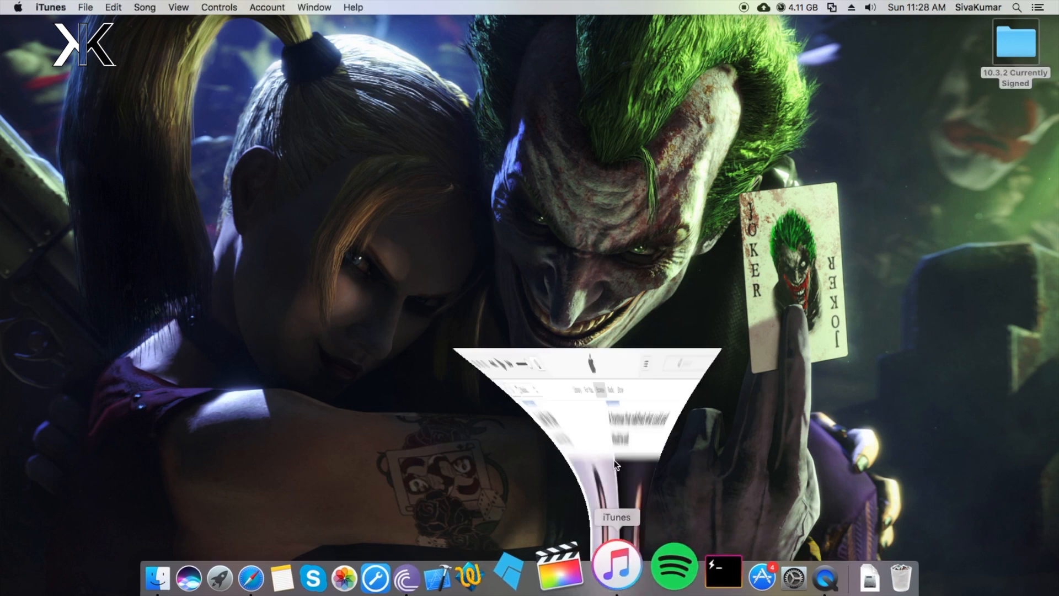
{"action": "left_click", "coordinate": [615, 566]}
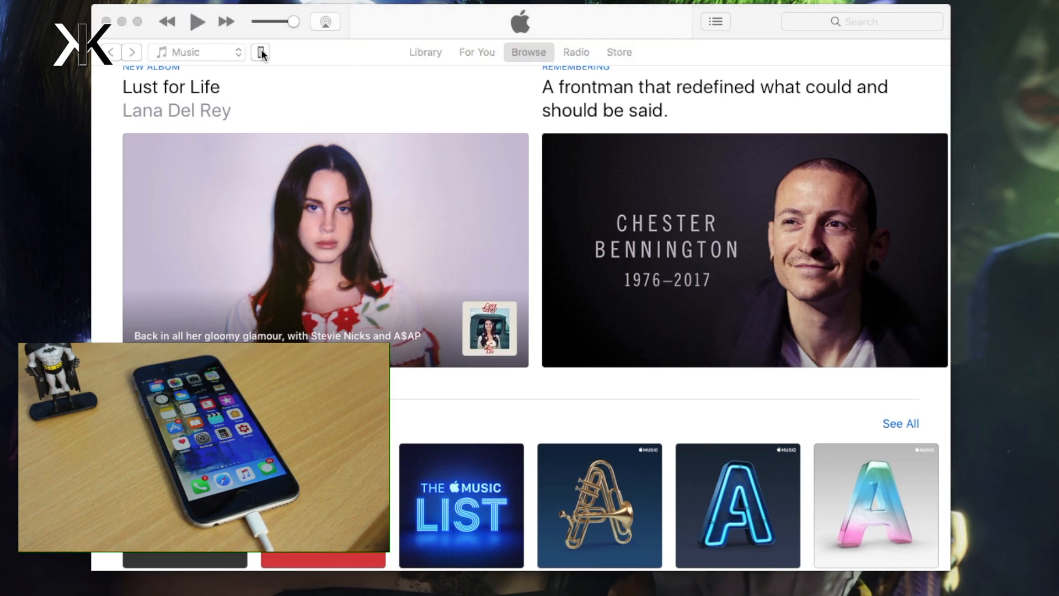
{"action": "left_click", "coordinate": [260, 52]}
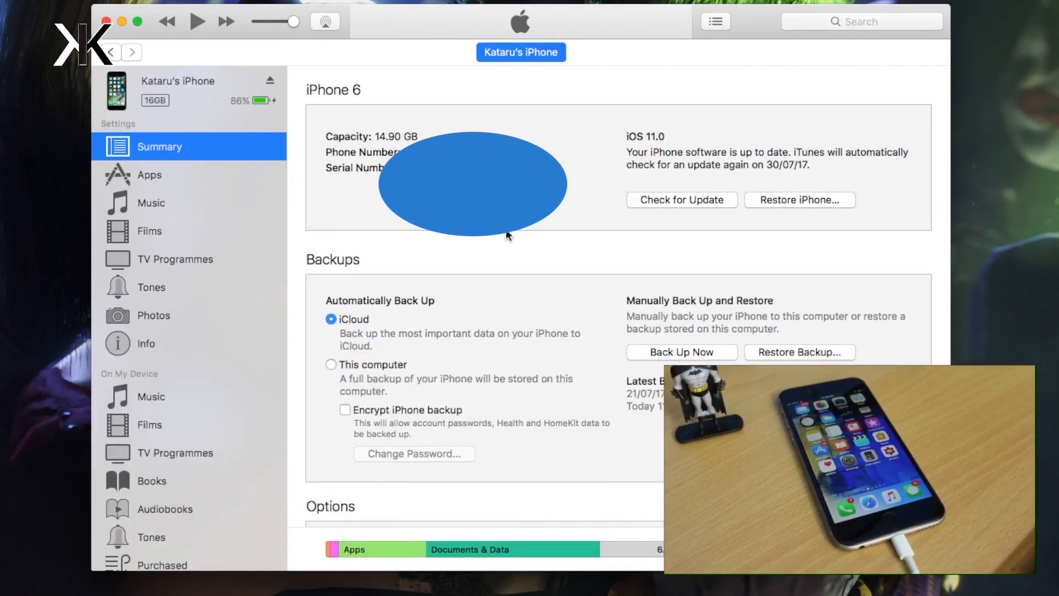
{"action": "mouse_move", "coordinate": [403, 387]}
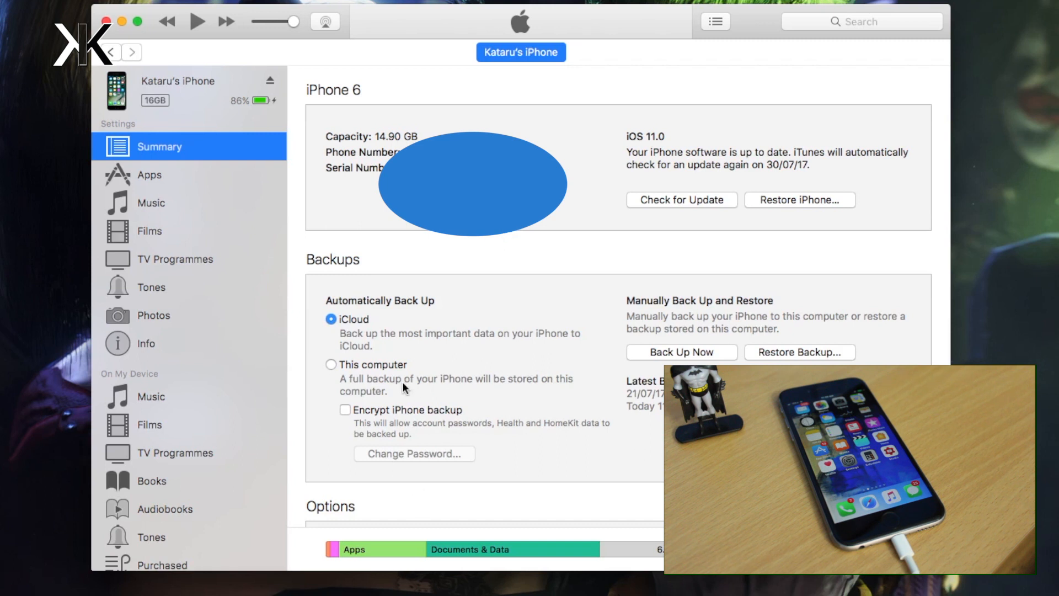
- Set automatic backups to This computer and back up the iPhone
{"action": "left_click", "coordinate": [331, 364]}
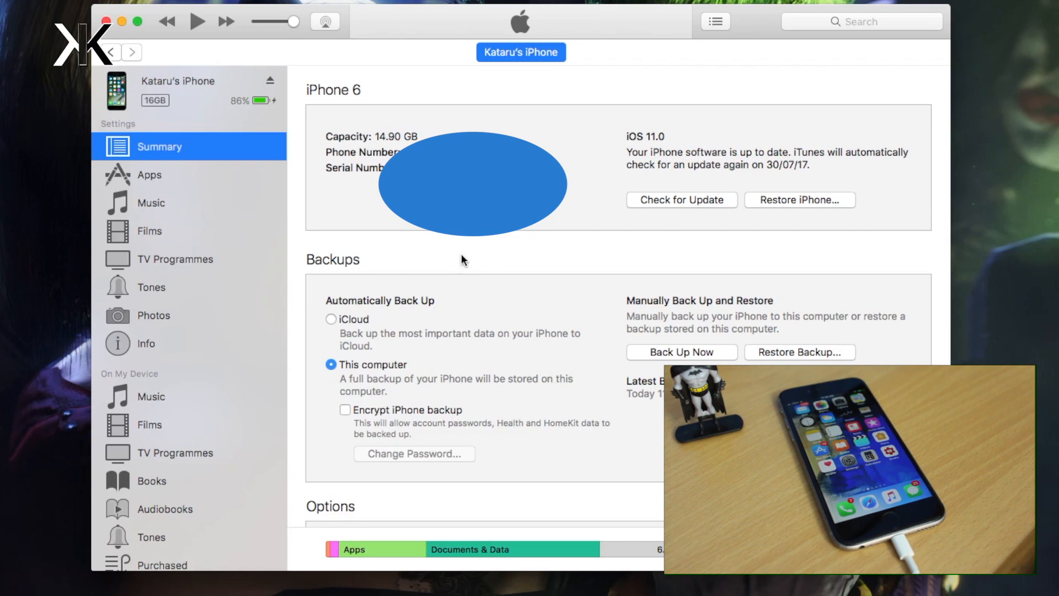
{"action": "mouse_move", "coordinate": [765, 224]}
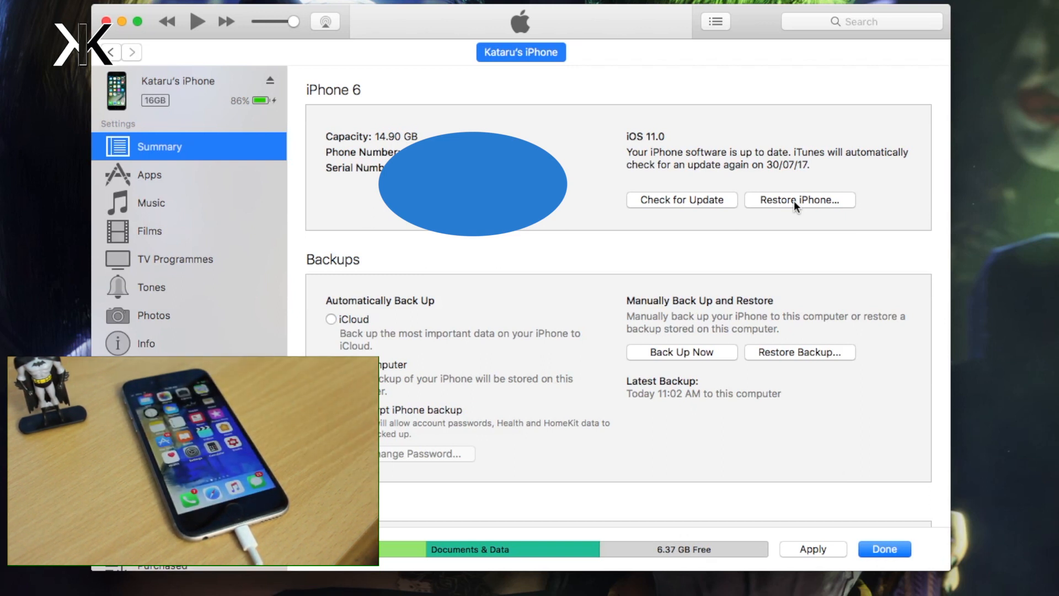
{"action": "mouse_move", "coordinate": [649, 189]}
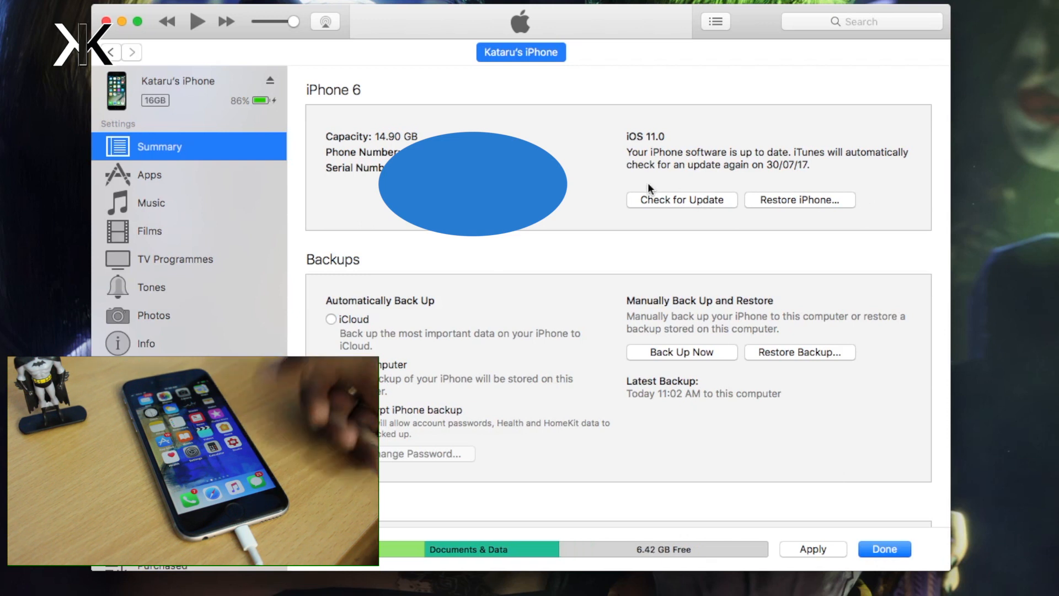
{"action": "mouse_move", "coordinate": [666, 206]}
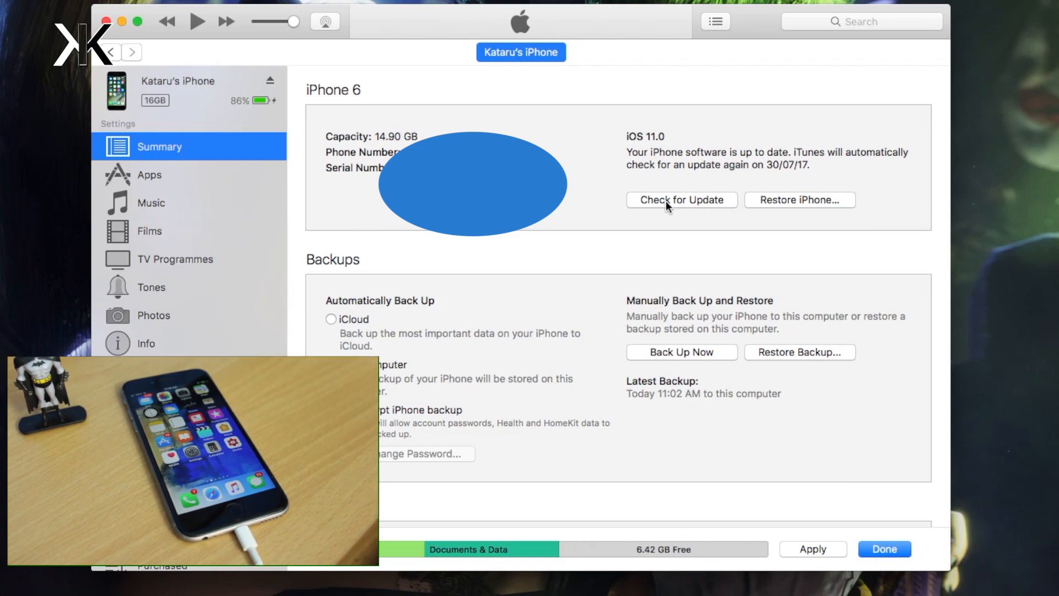
{"action": "mouse_move", "coordinate": [800, 205]}
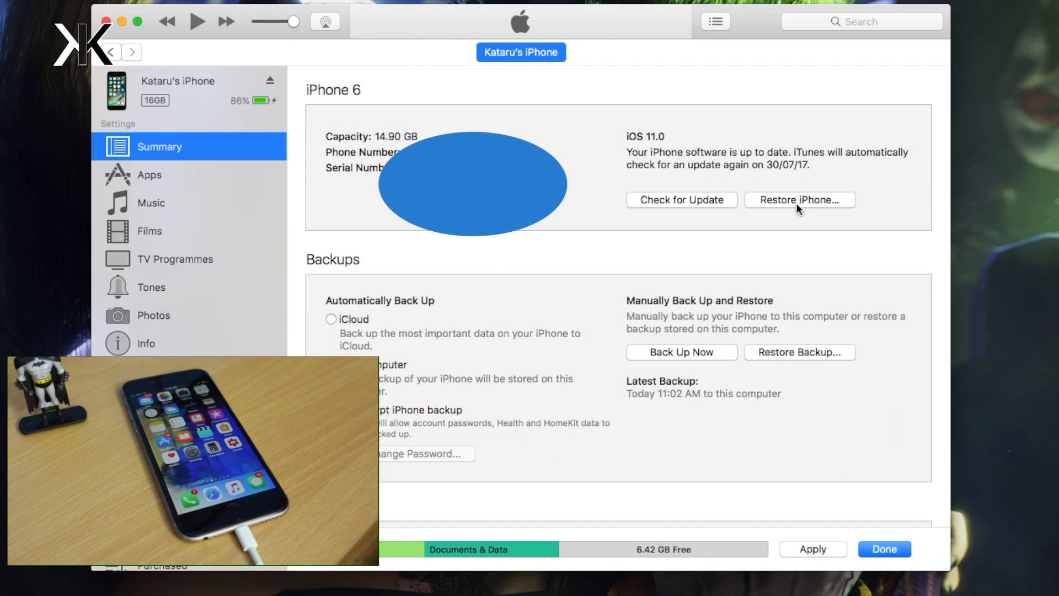
{"action": "mouse_move", "coordinate": [786, 233]}
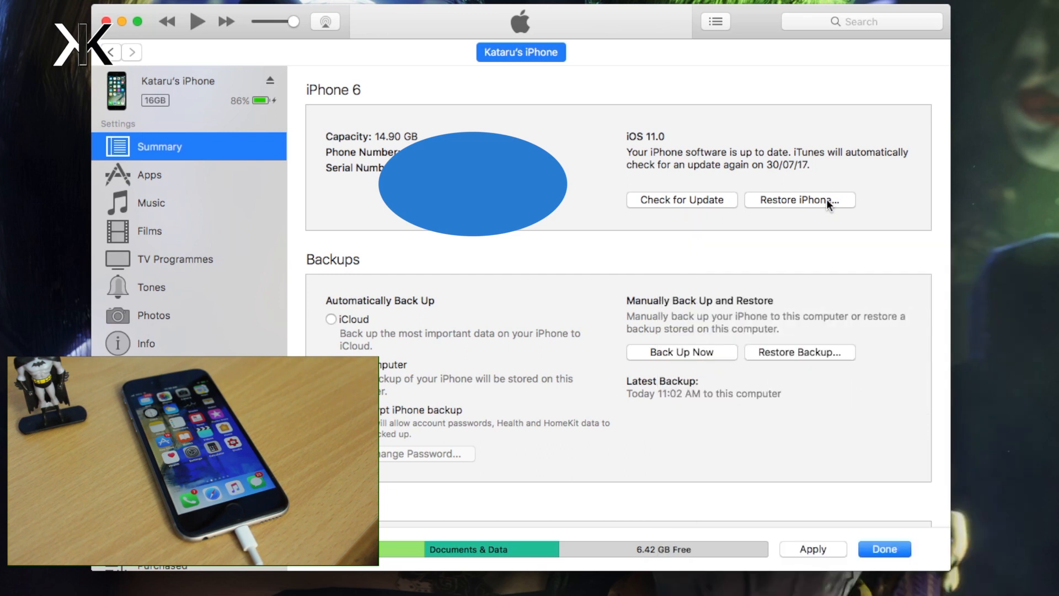
- Option-click Restore iPhone and choose iPhone_4.7_10.3.2_14F89_Restore.ipsw as the firmware
{"action": "left_click", "coordinate": [800, 199]}
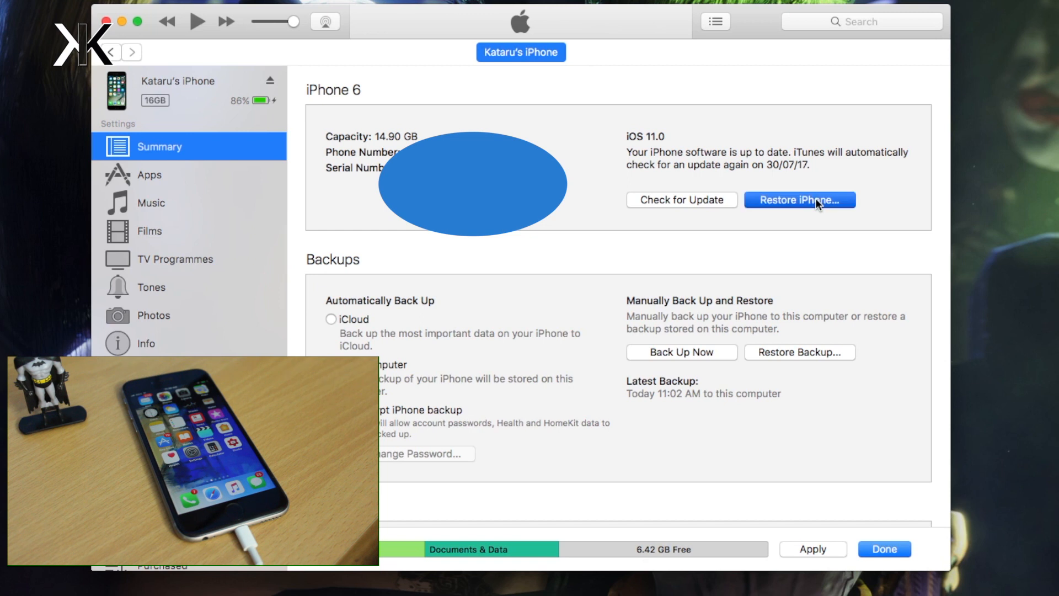
{"action": "left_click", "coordinate": [799, 199]}
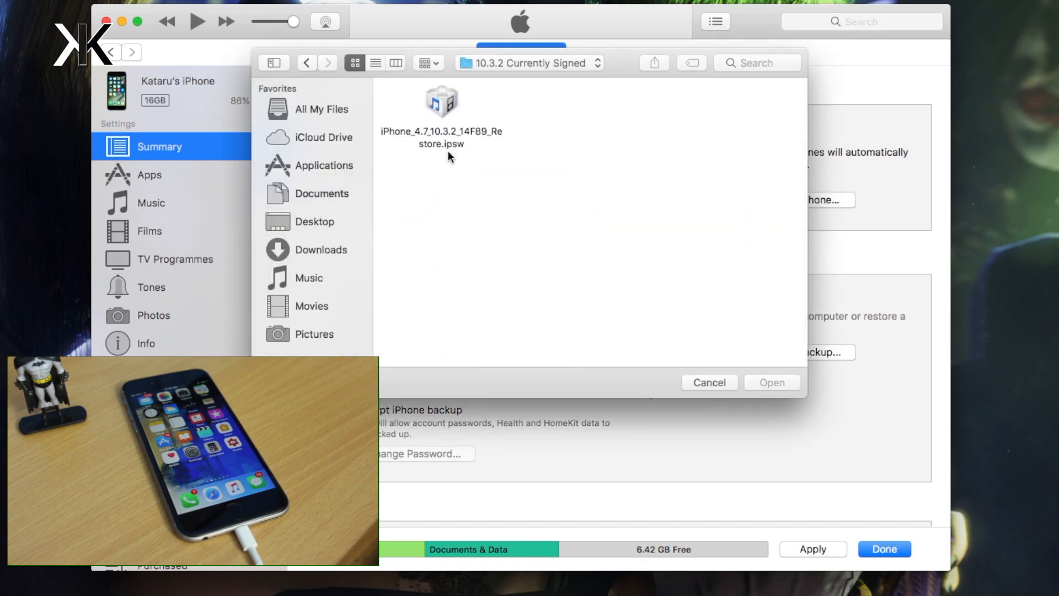
{"action": "left_click", "coordinate": [441, 101]}
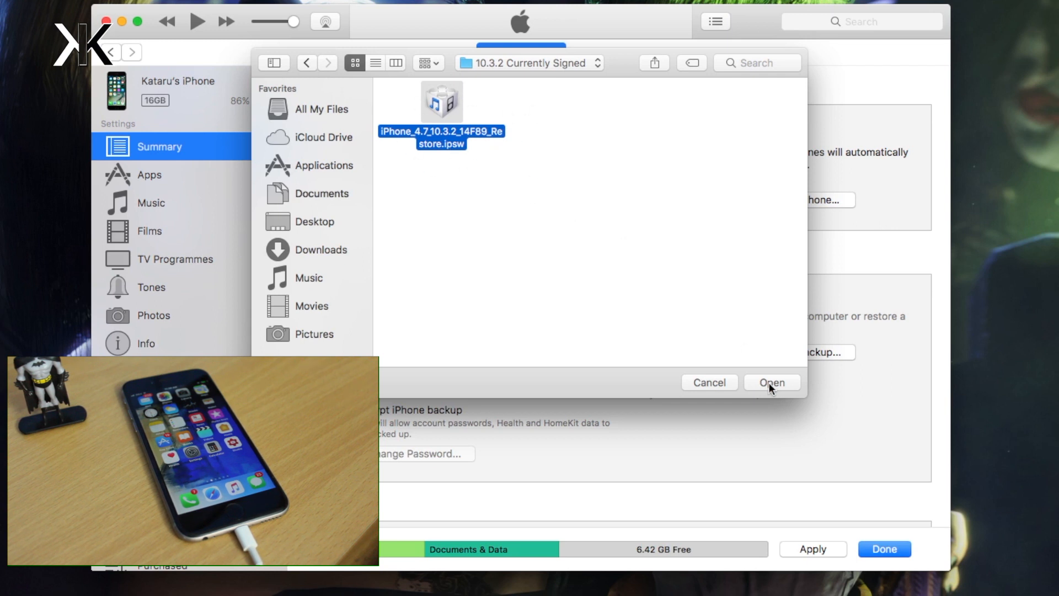
{"action": "left_click", "coordinate": [771, 383]}
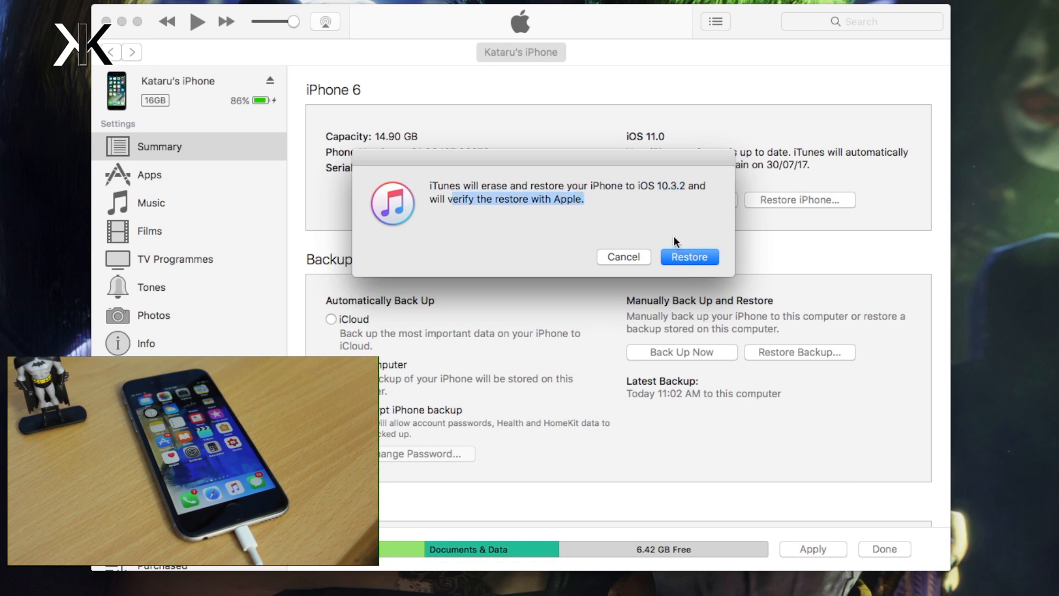
{"action": "mouse_move", "coordinate": [692, 256]}
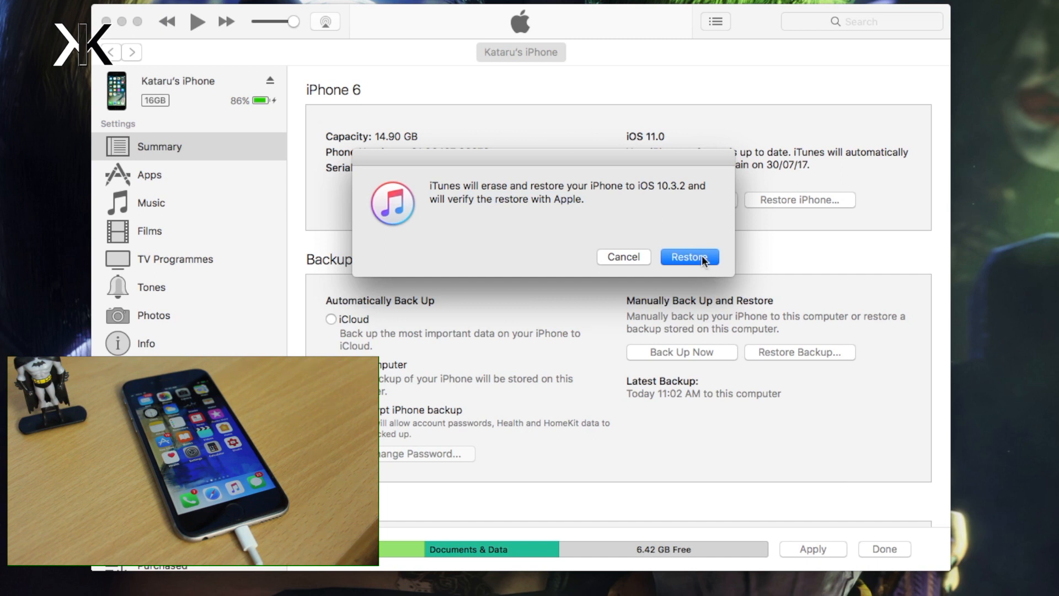
- Confirm the iOS 10.3.2 restore, apply the settings change, and stop syncing
{"action": "left_click", "coordinate": [688, 256]}
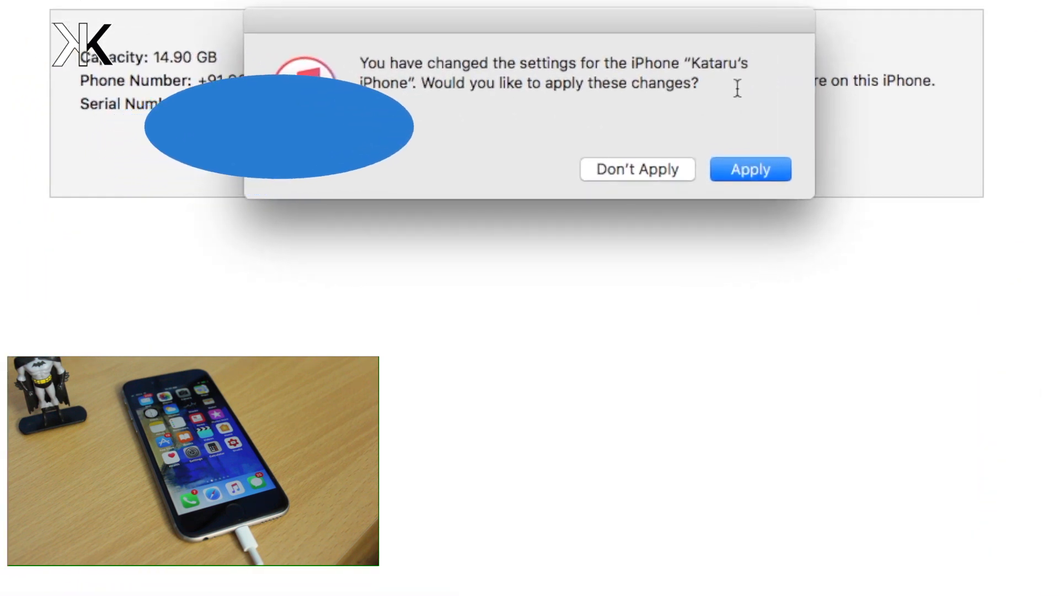
{"action": "left_click", "coordinate": [749, 169]}
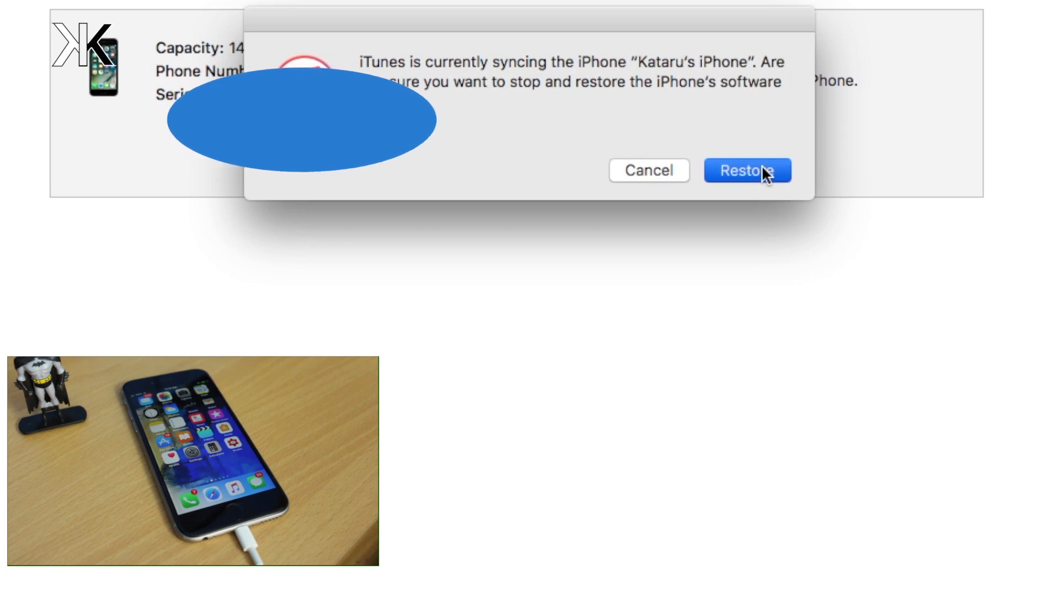
{"action": "left_click", "coordinate": [746, 171]}
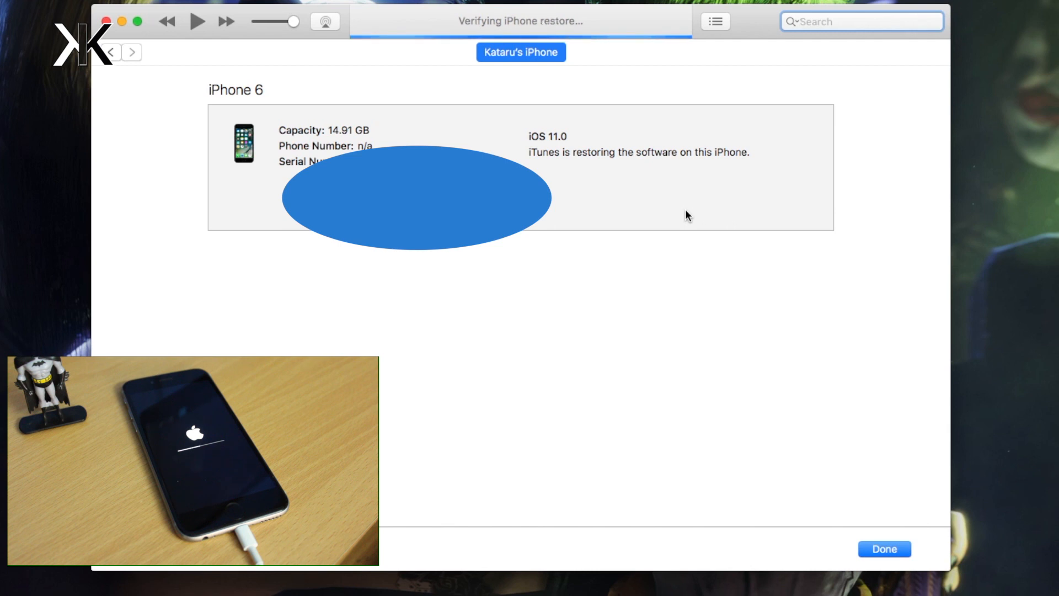
- Dismiss the factory-settings restore alert and reopen the restarting iPhone's device page
{"action": "left_click", "coordinate": [861, 21]}
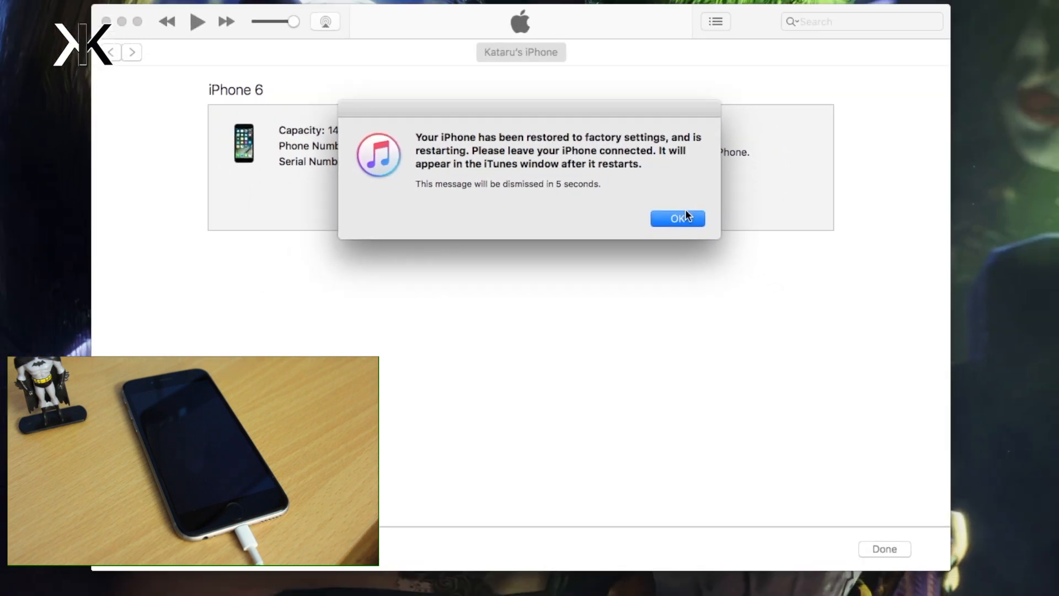
{"action": "left_click", "coordinate": [677, 219]}
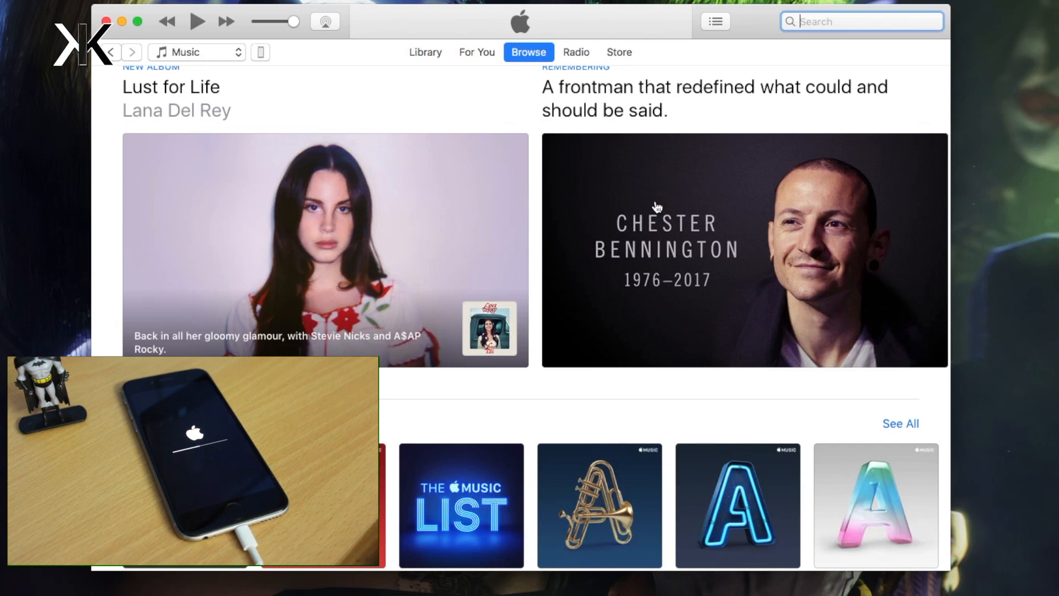
{"action": "left_click", "coordinate": [259, 52]}
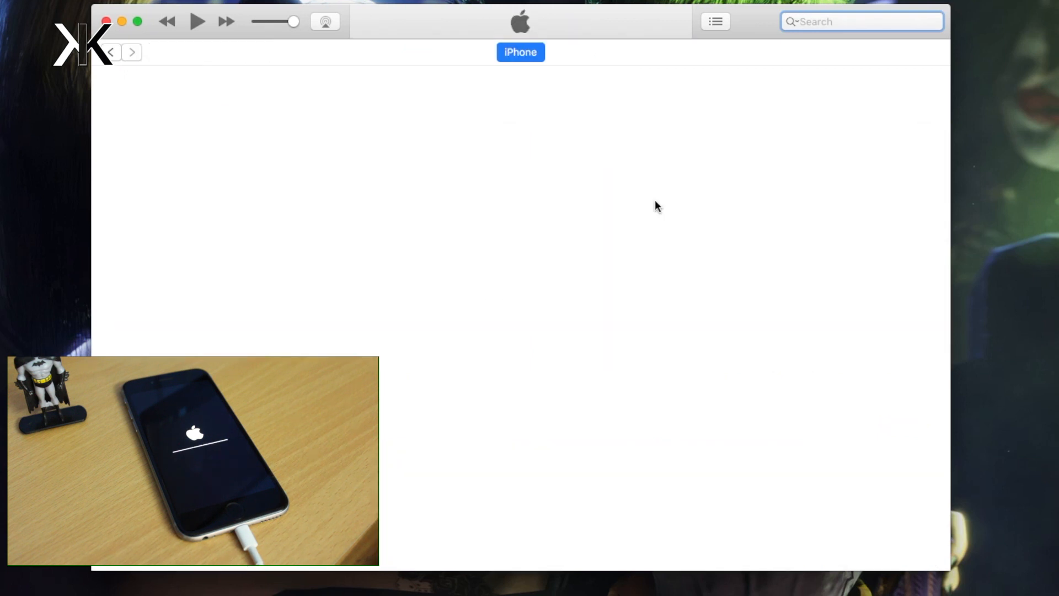